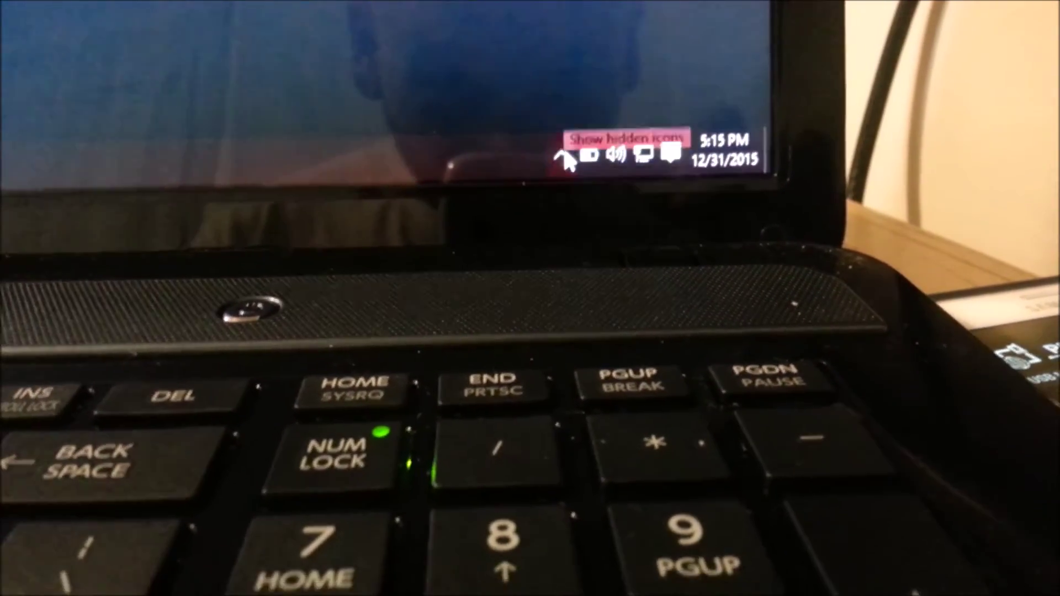
# Step: Open the system tray's hidden-icons overflow panel with the 'Show hidden icons' arrow
pyautogui.click(567, 156)
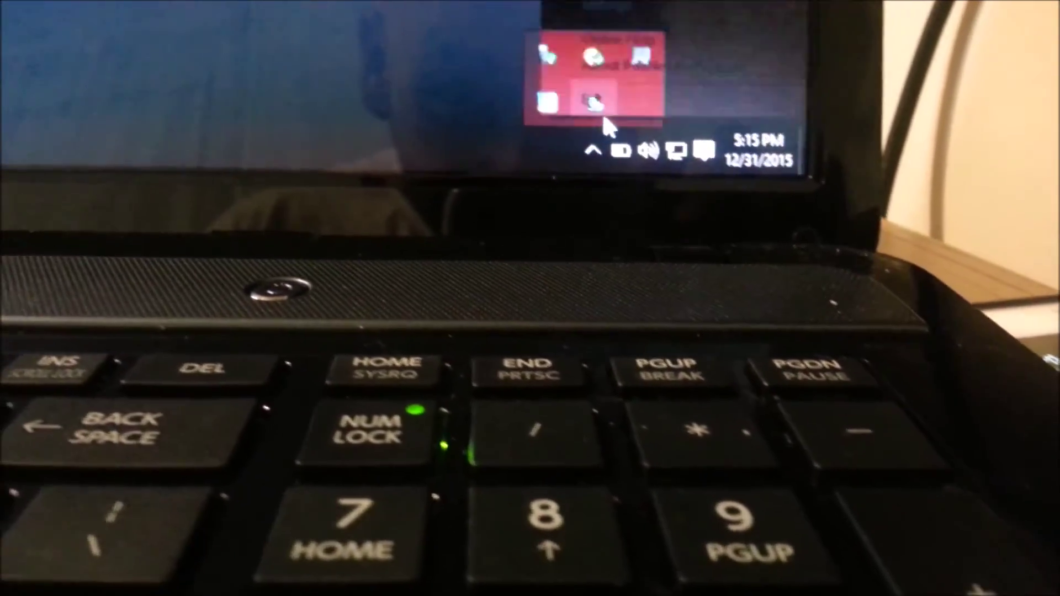